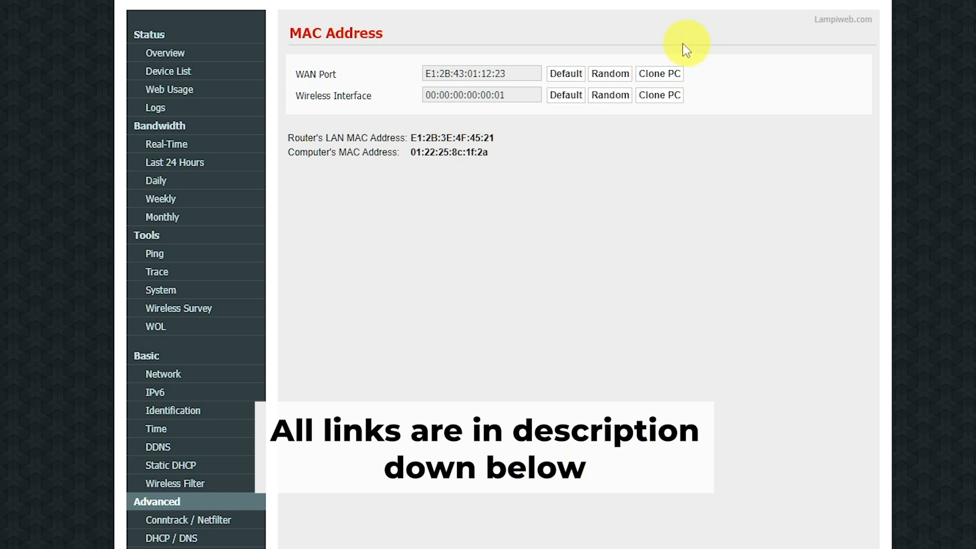
# Scroll the FreshTomato sidebar down to show Admin Access, Scheduler and Scripts.
pyautogui.click(608, 73)
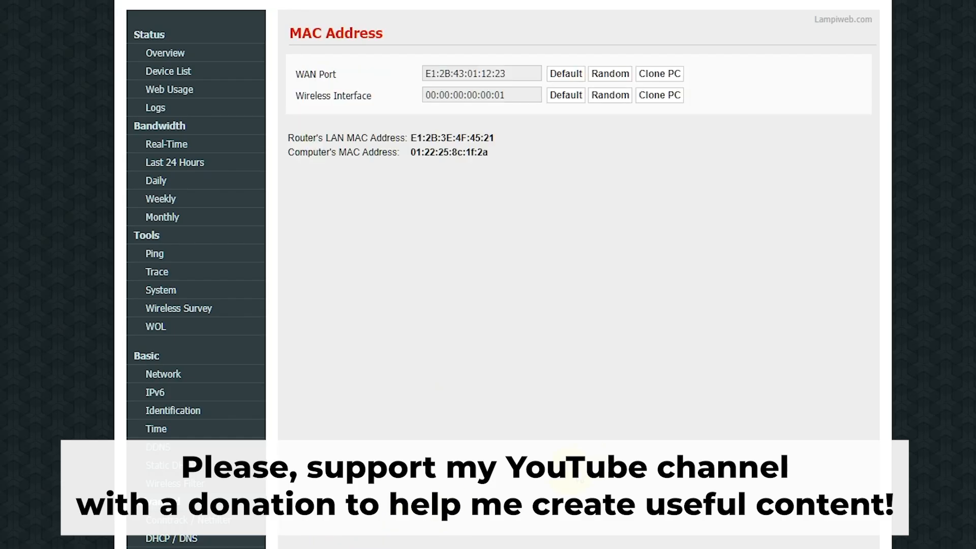
pyautogui.click(658, 74)
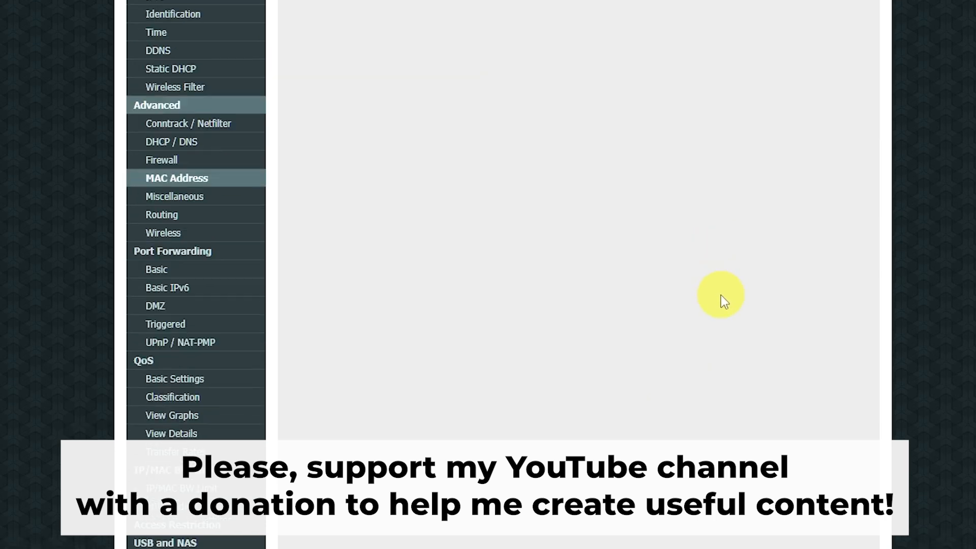
pyautogui.scroll(-3)
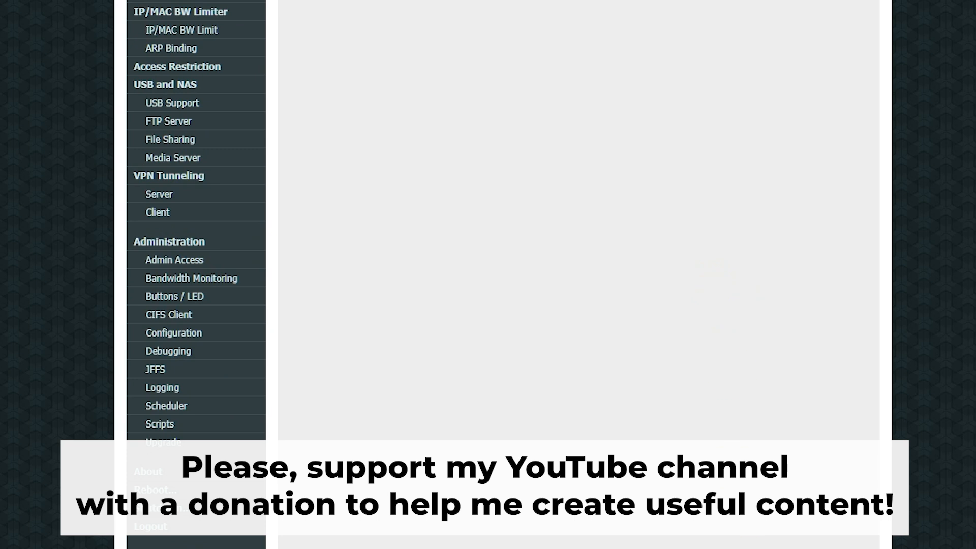